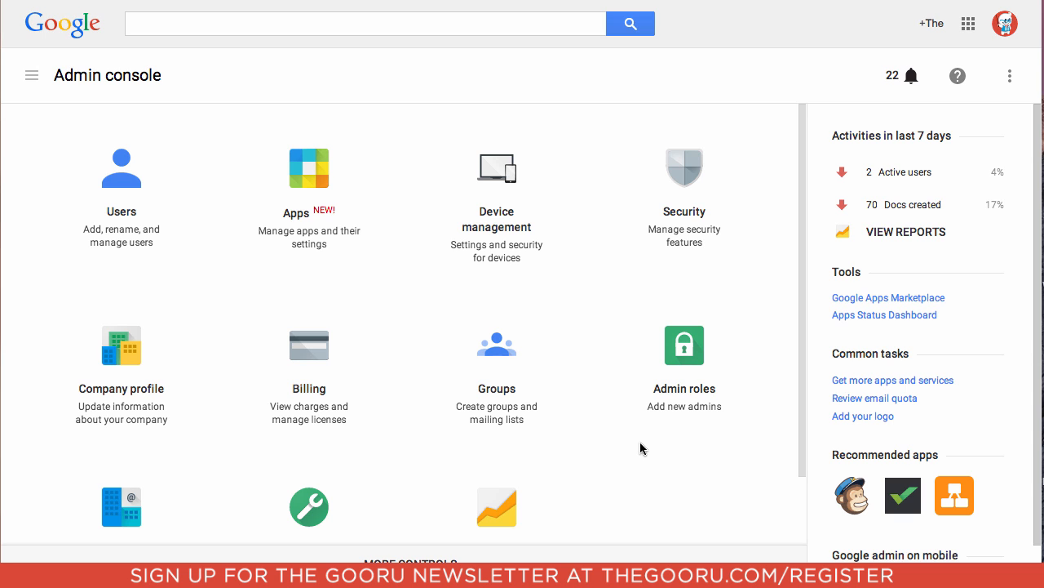
- Navigate through Apps and Google Apps to the Gmail service settings page
{"action": "left_click", "coordinate": [308, 168]}
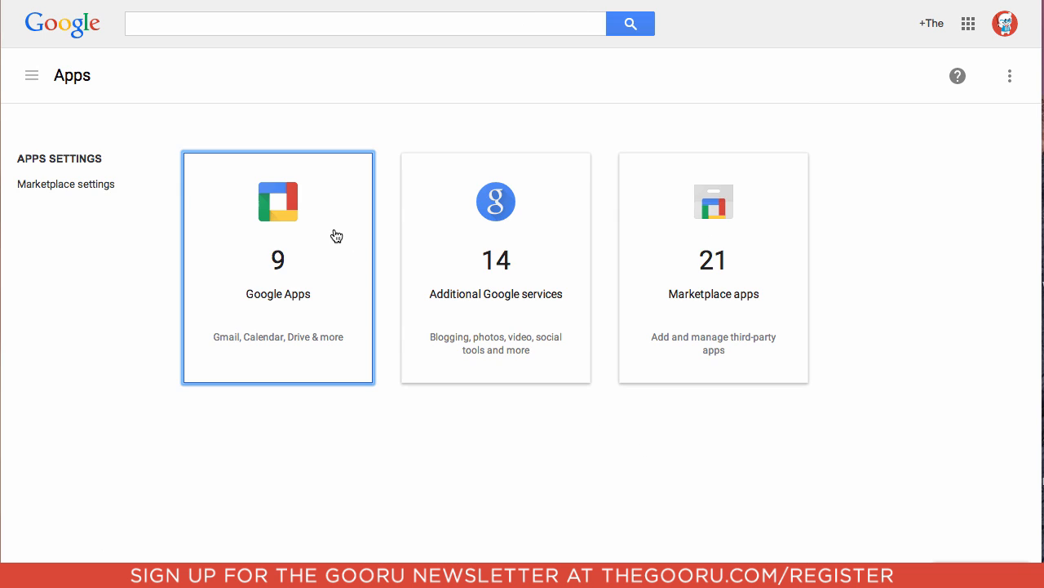
{"action": "left_click", "coordinate": [278, 268]}
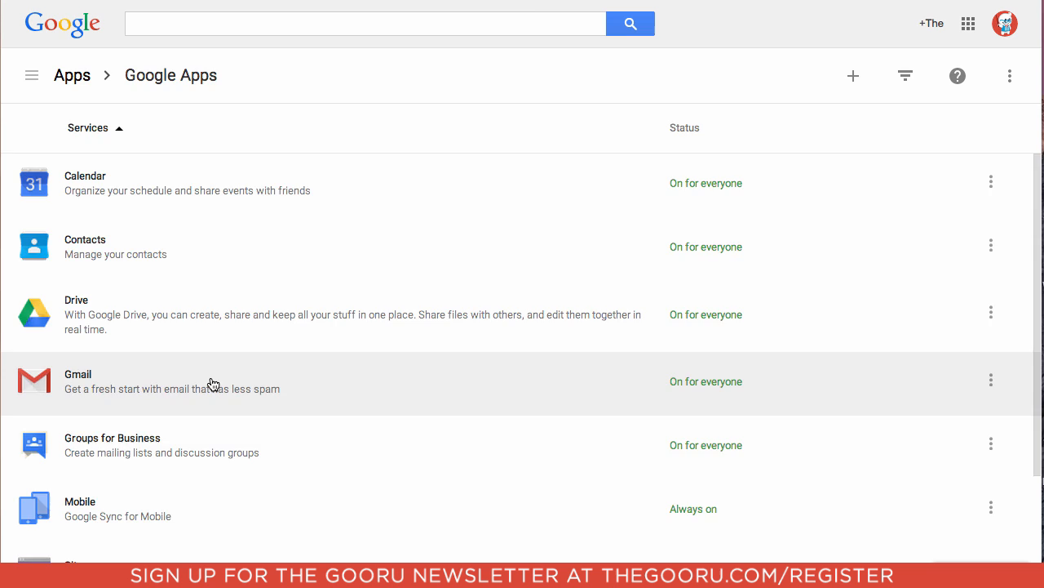
{"action": "left_click", "coordinate": [78, 382]}
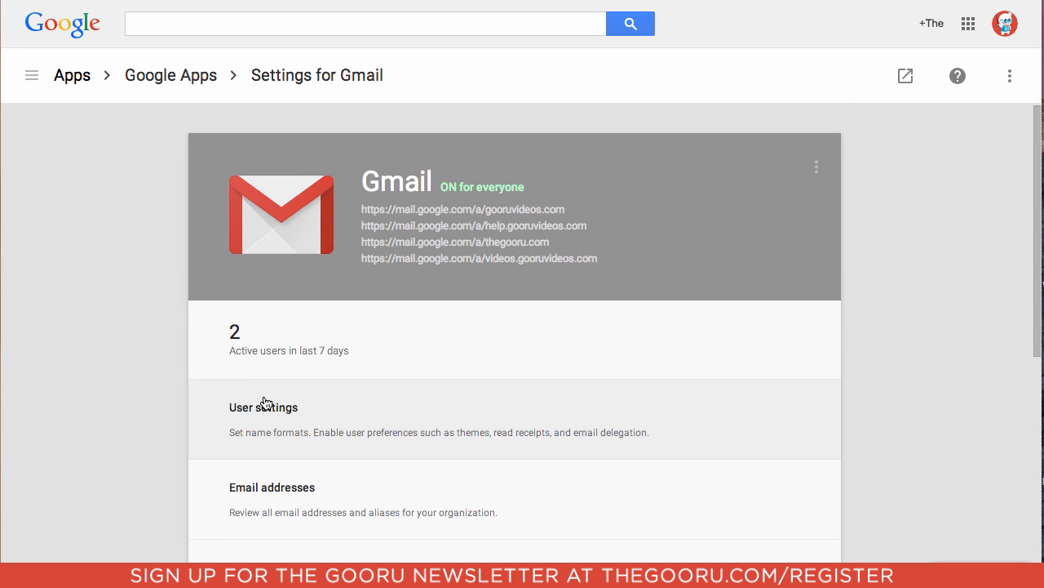
{"action": "scroll", "scroll_direction": "down", "scroll_amount": 3}
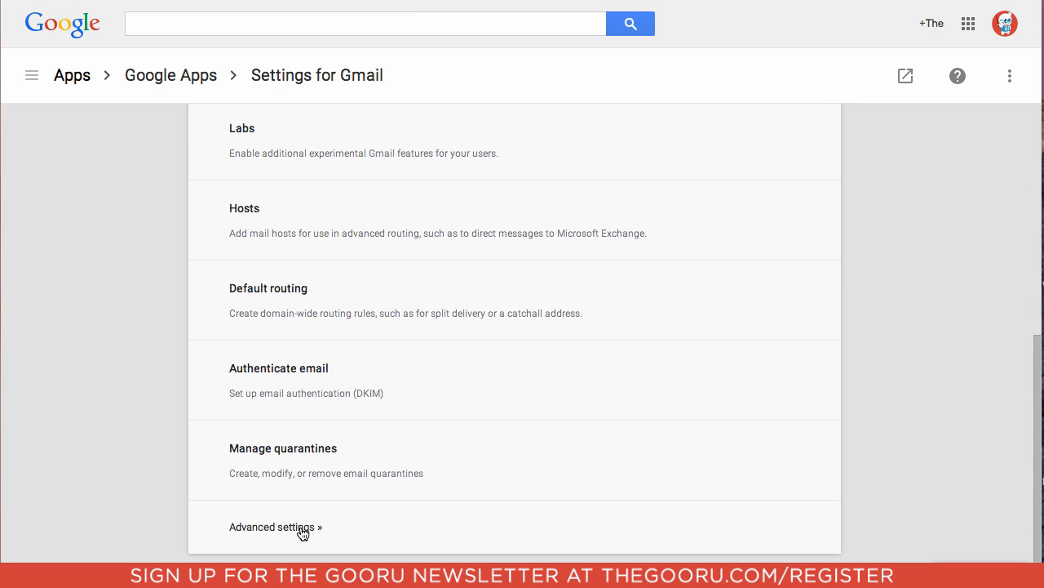
- Go to Gmail's Advanced settings and bring the Objectionable content setting into view
{"action": "left_click", "coordinate": [271, 526]}
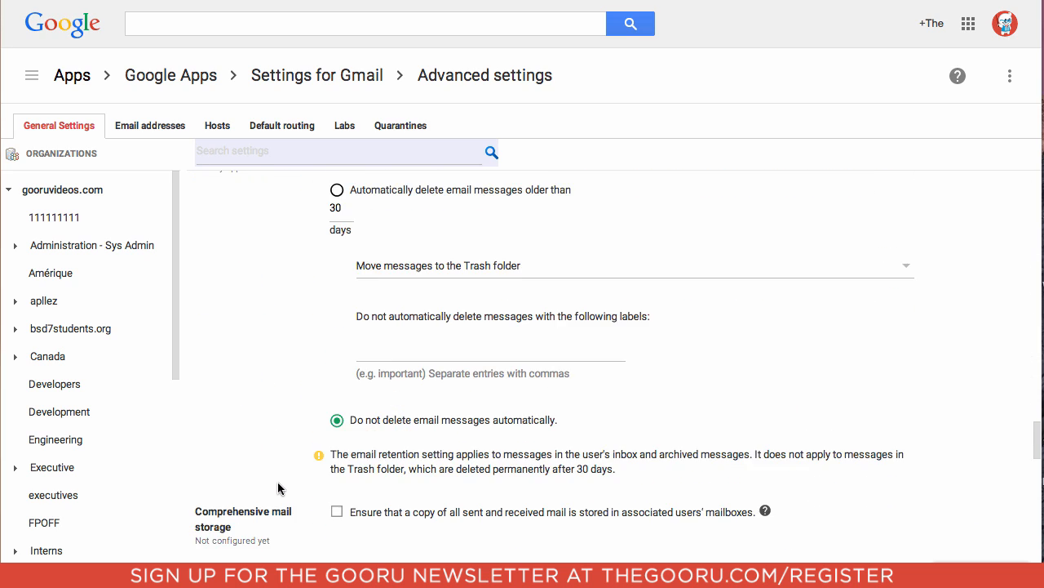
{"action": "scroll", "scroll_direction": "down", "scroll_amount": 3}
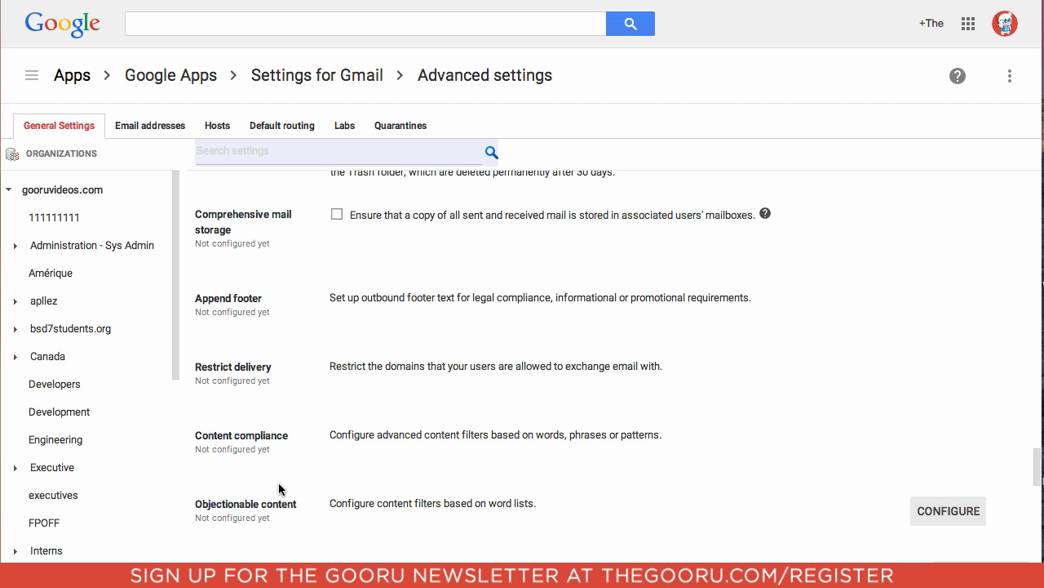
{"action": "mouse_move", "coordinate": [292, 503]}
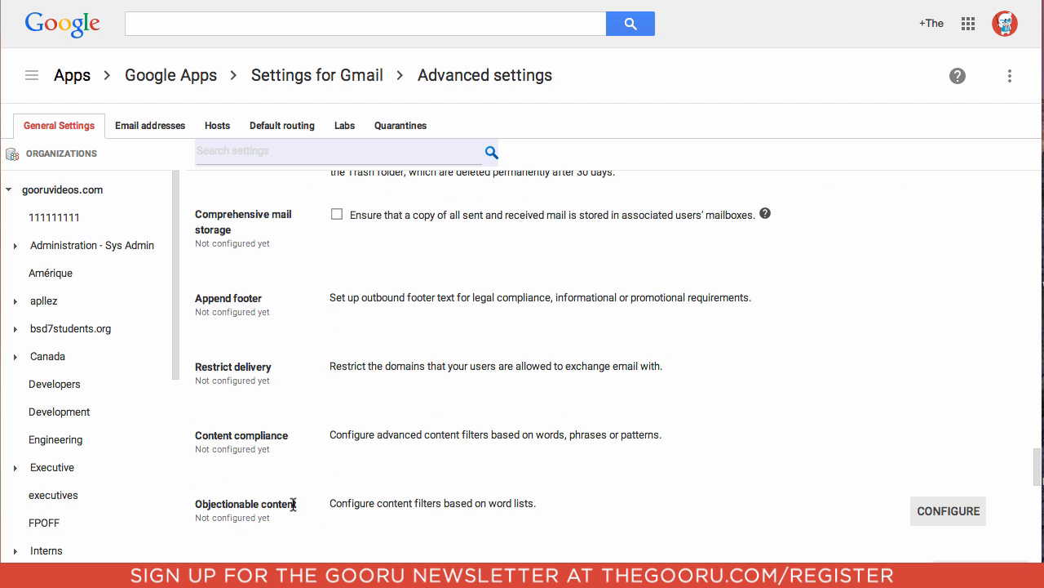
{"action": "mouse_move", "coordinate": [937, 512]}
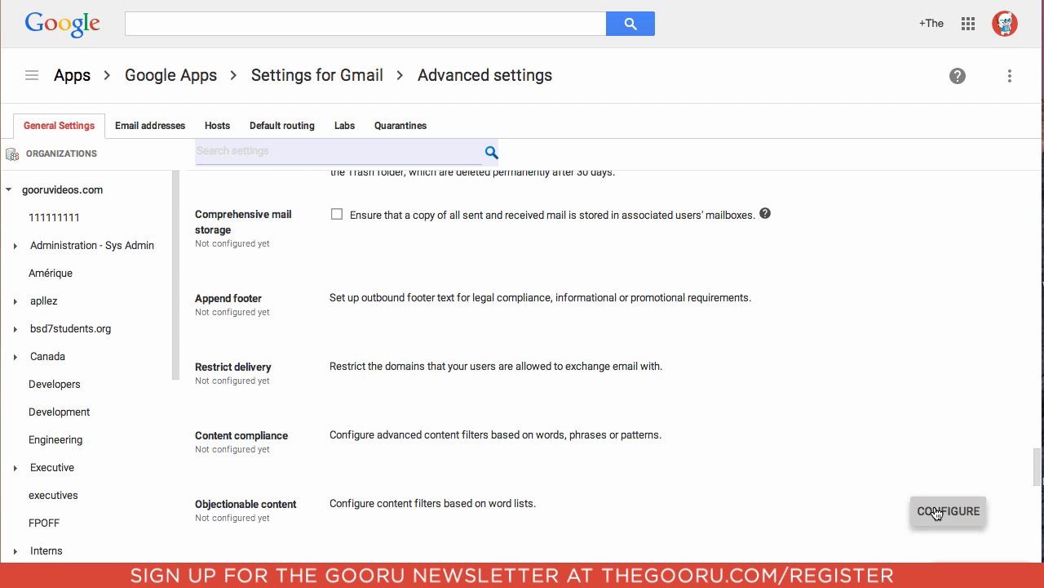
- Configure a new Objectionable content rule described 'bad words' covering internal sending and receiving
{"action": "left_click", "coordinate": [948, 510]}
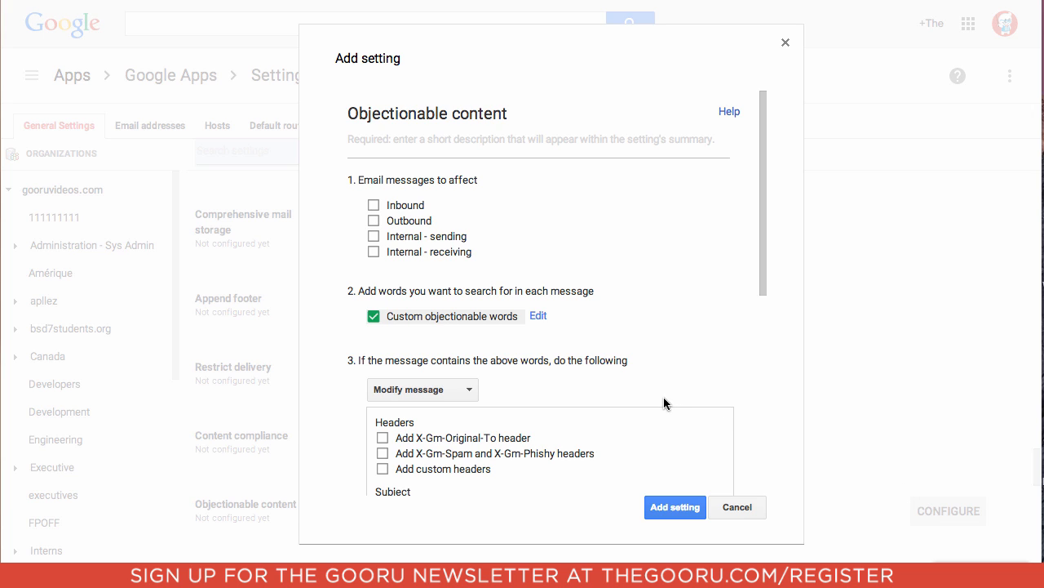
{"action": "mouse_move", "coordinate": [487, 298]}
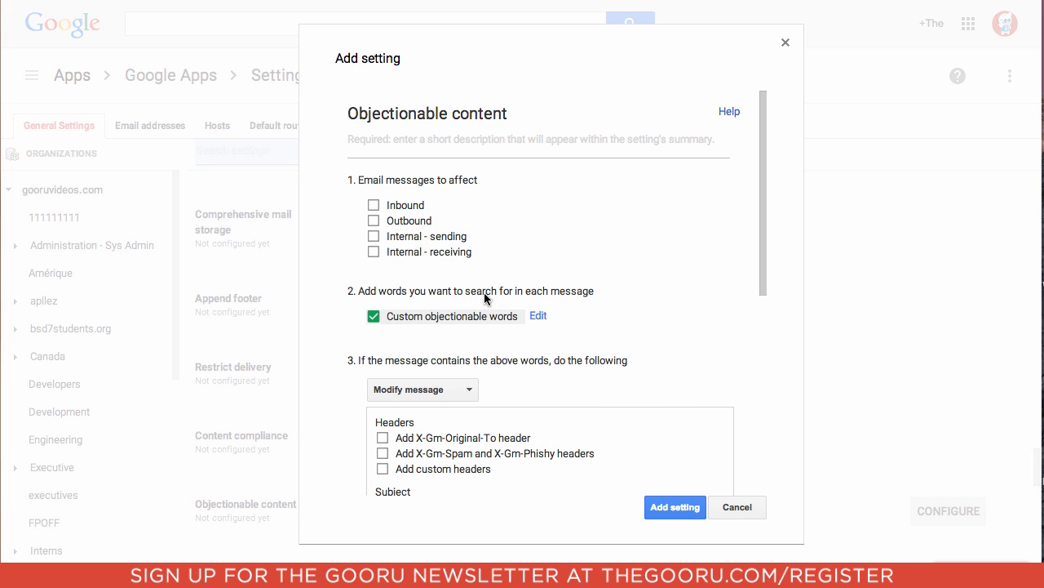
{"action": "mouse_move", "coordinate": [372, 263]}
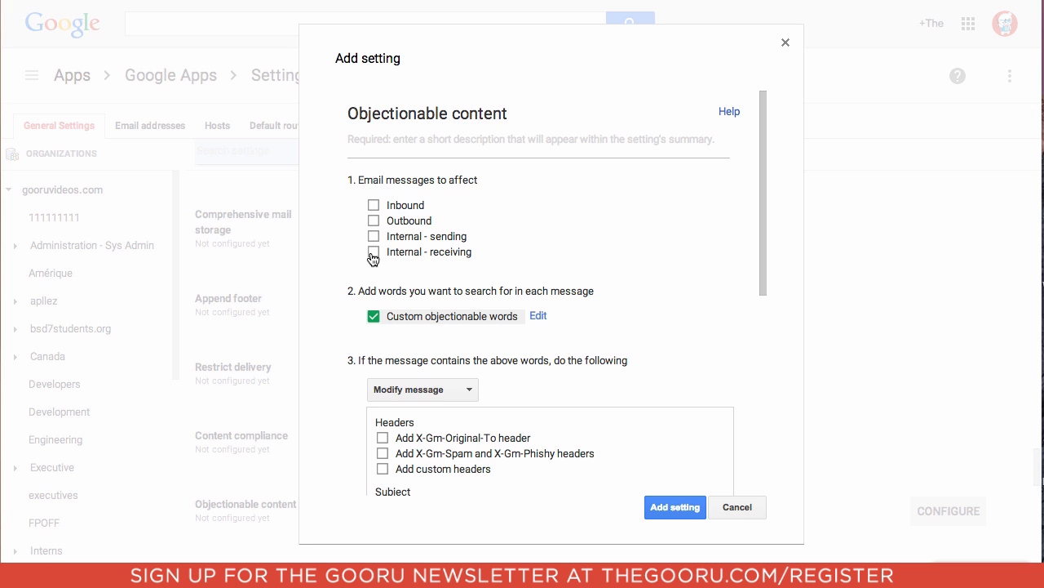
{"action": "type", "text": "b"}
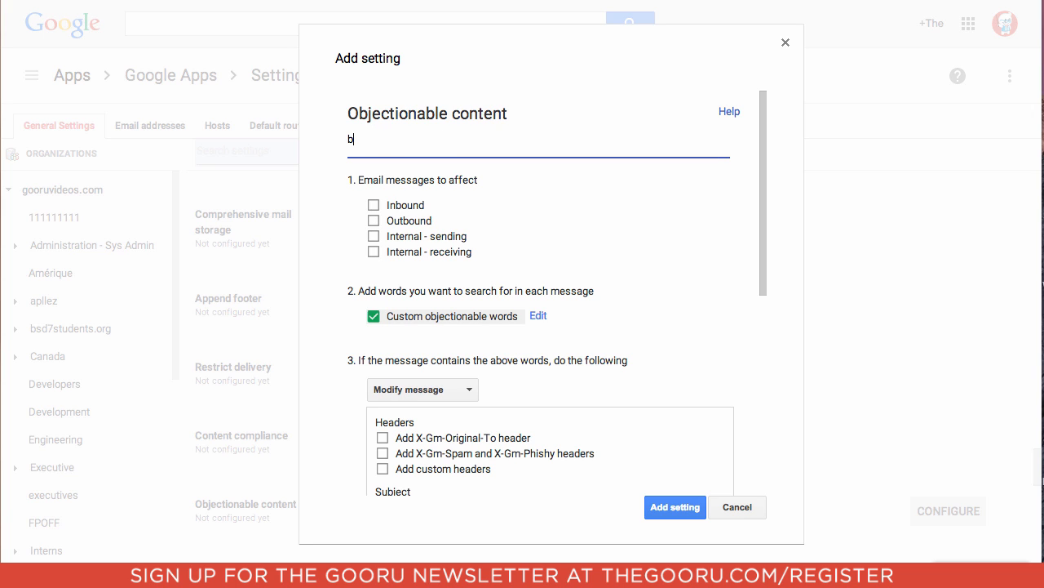
{"action": "type", "text": "ad word"}
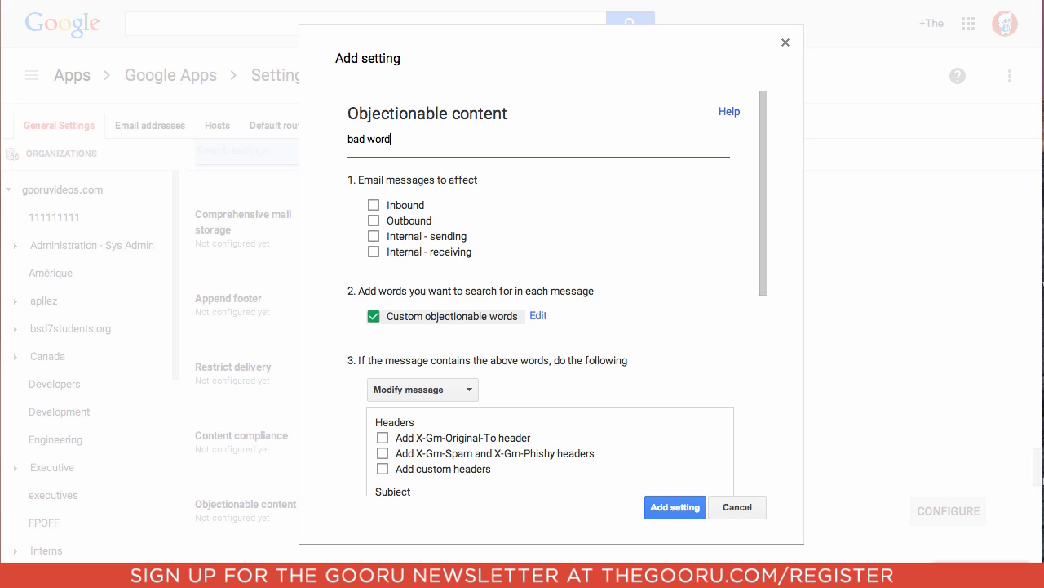
{"action": "type", "text": "s"}
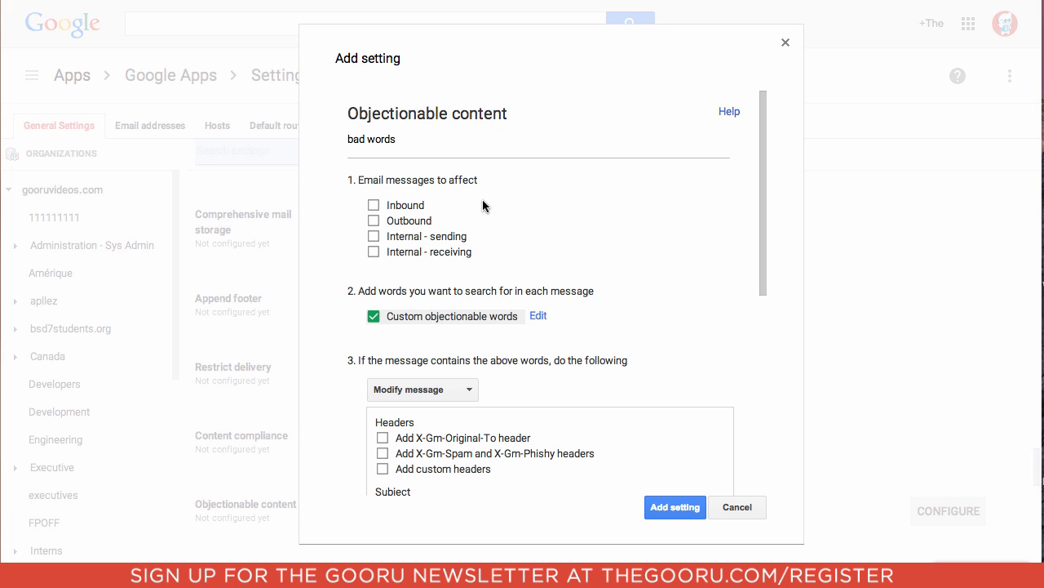
{"action": "mouse_move", "coordinate": [480, 209]}
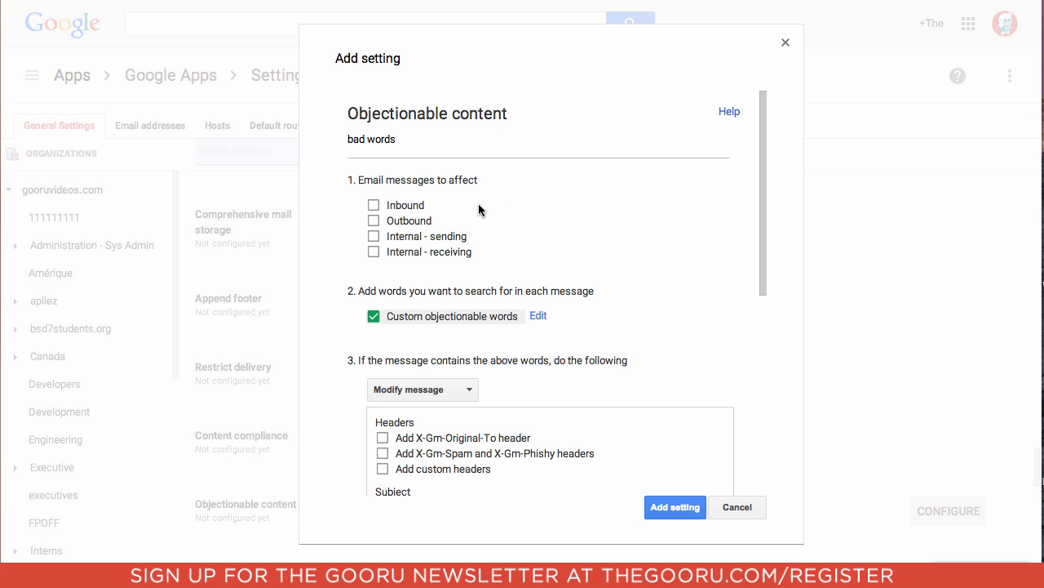
{"action": "mouse_move", "coordinate": [461, 238]}
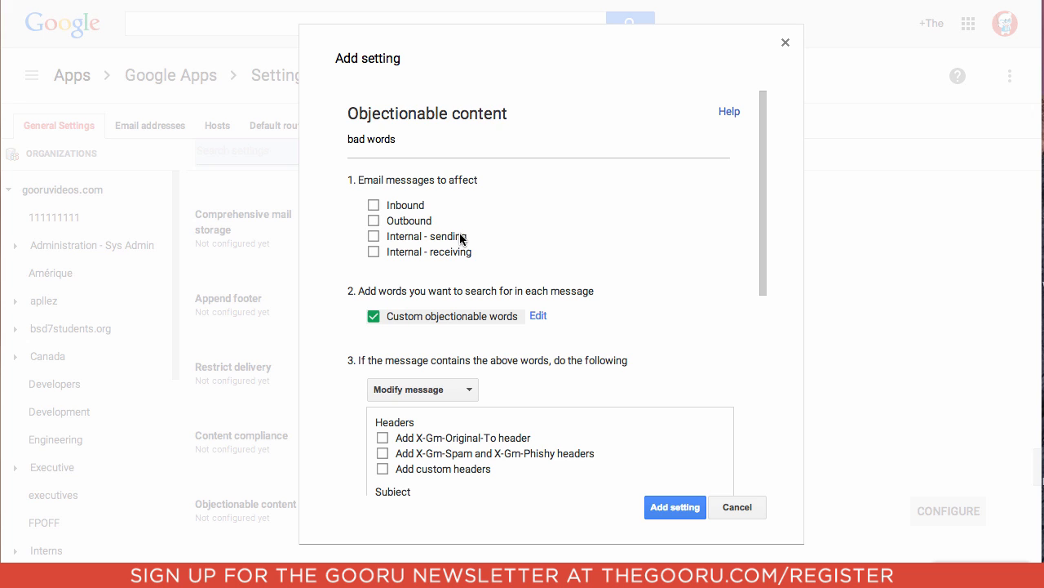
{"action": "mouse_move", "coordinate": [377, 244]}
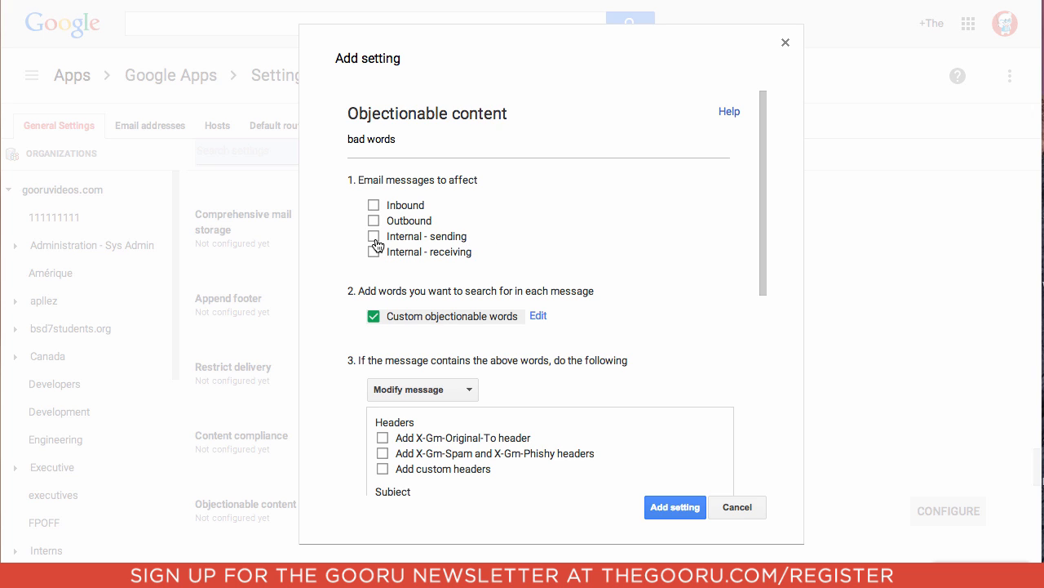
{"action": "left_click", "coordinate": [374, 235]}
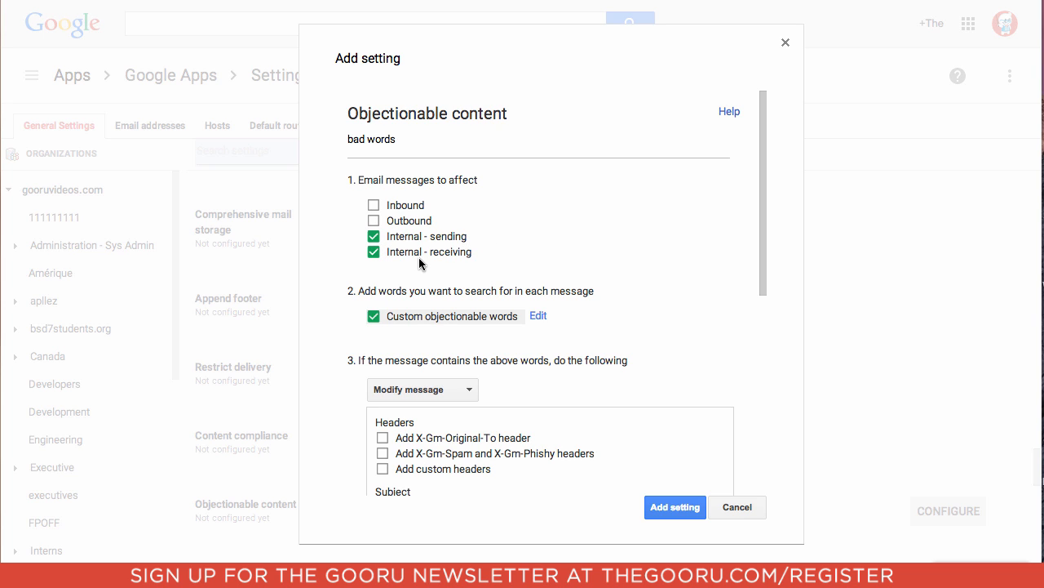
{"action": "mouse_move", "coordinate": [539, 318]}
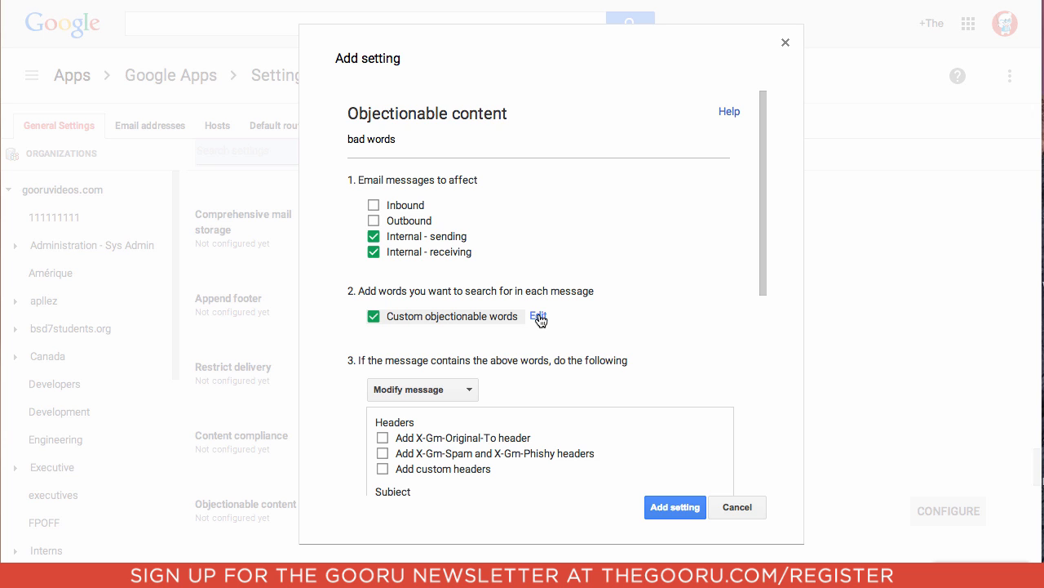
- Enable custom objectionable words and add 'bad' to the list
{"action": "left_click", "coordinate": [538, 317]}
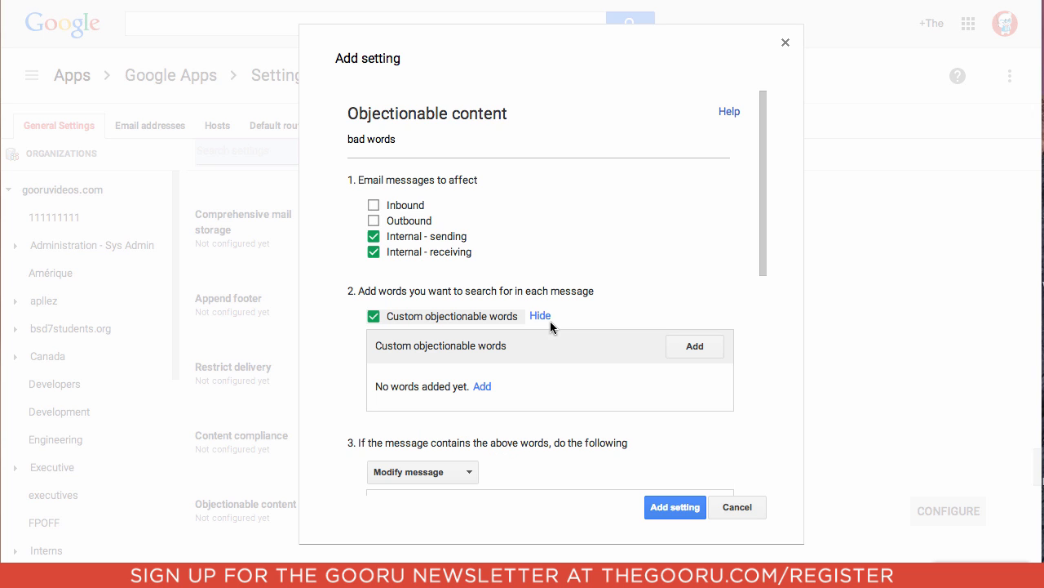
{"action": "mouse_move", "coordinate": [490, 398]}
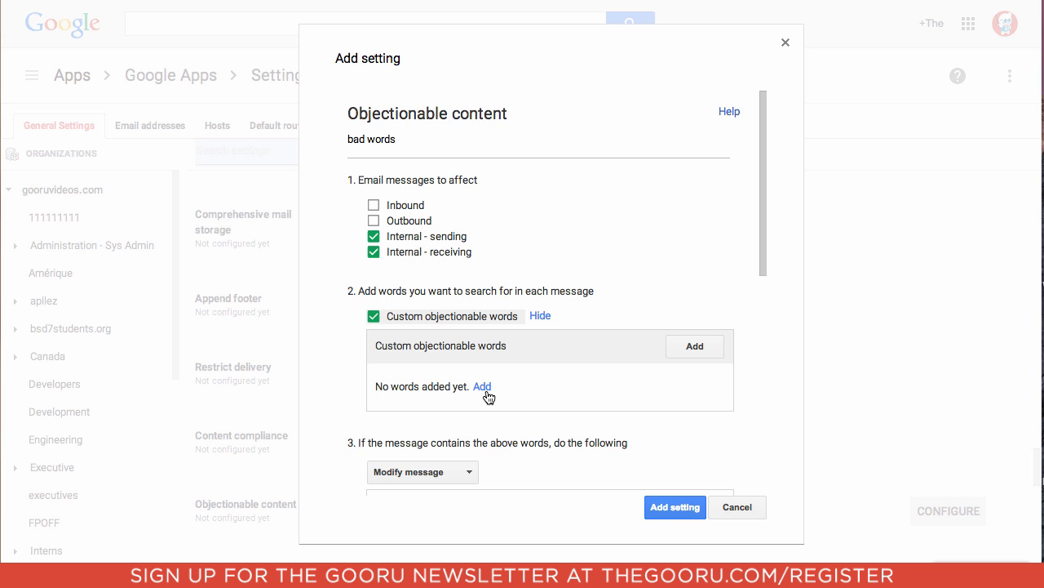
{"action": "left_click", "coordinate": [483, 385]}
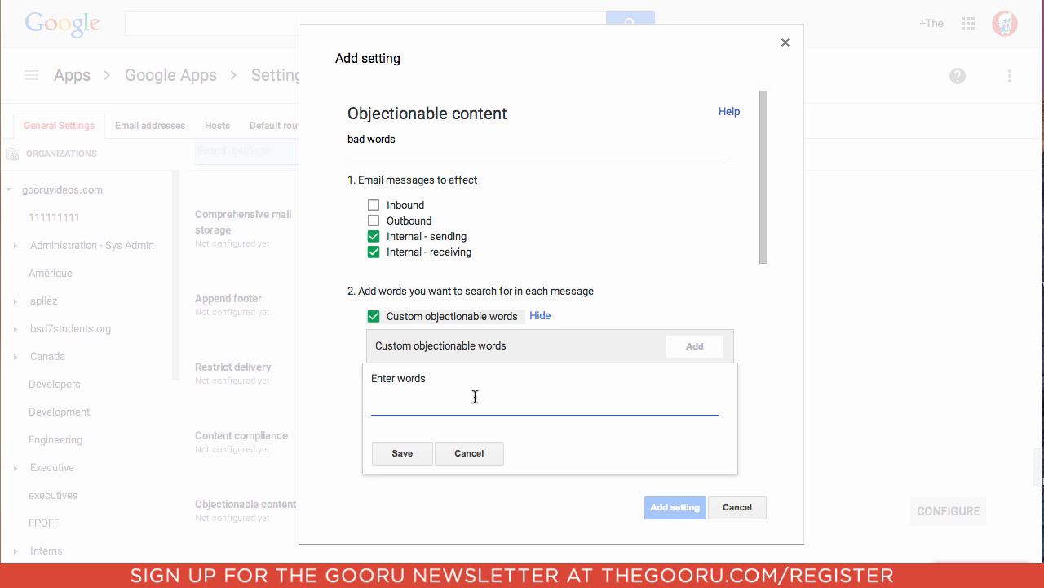
{"action": "type", "text": "badf"}
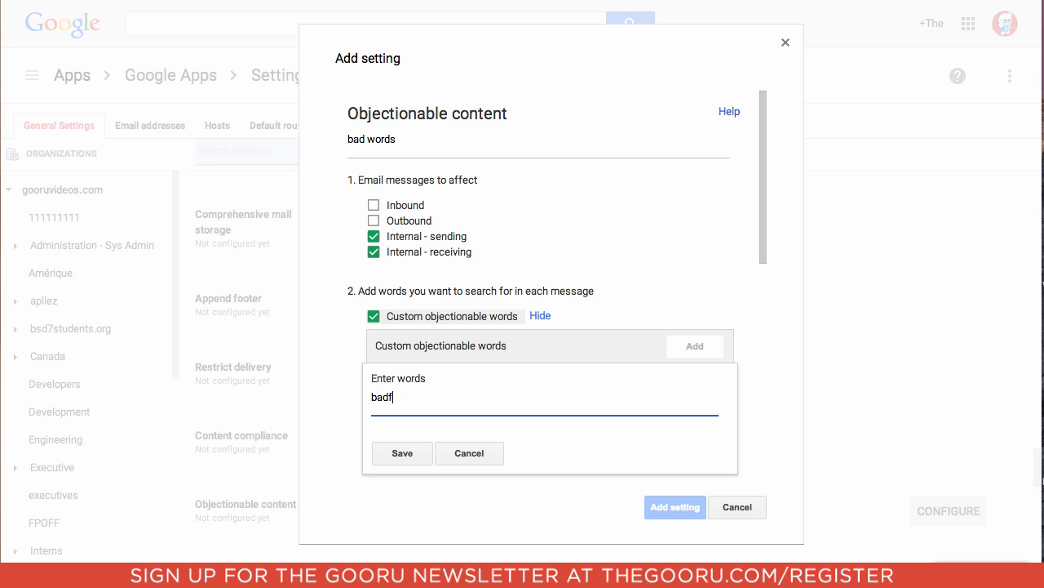
{"action": "key", "text": "Backspace"}
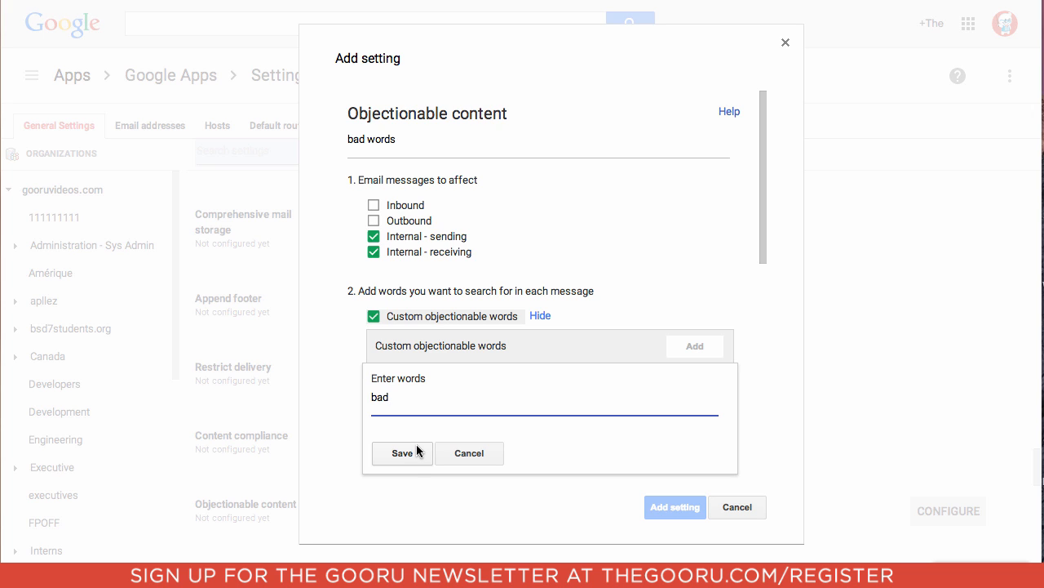
{"action": "mouse_move", "coordinate": [411, 456]}
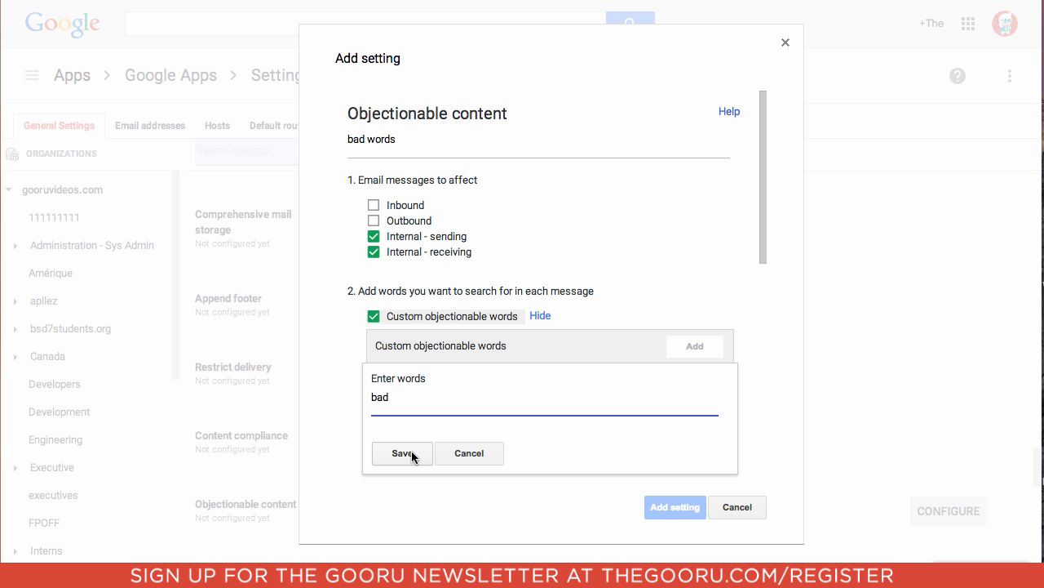
{"action": "left_click", "coordinate": [401, 454]}
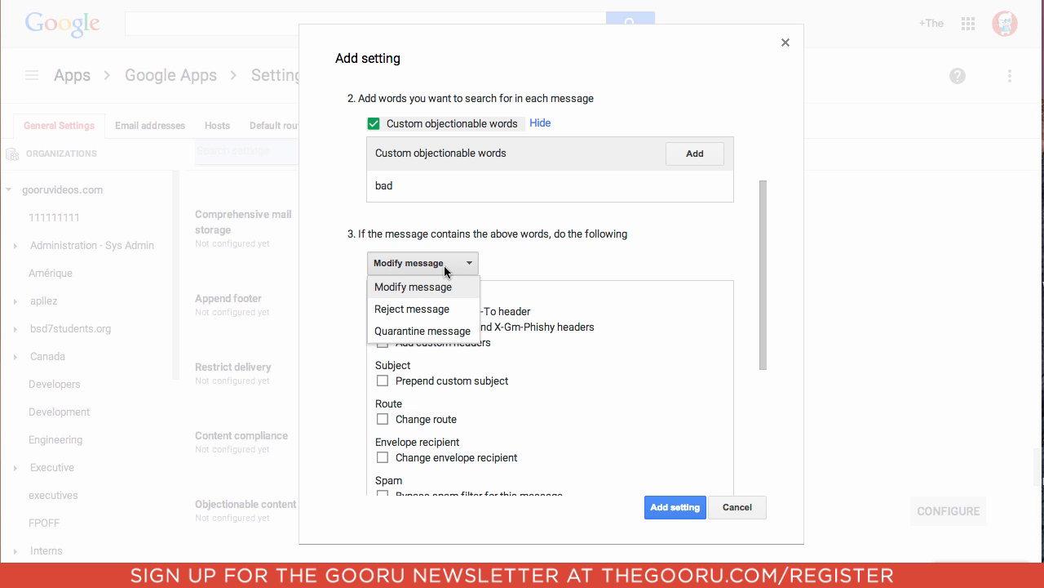
{"action": "mouse_move", "coordinate": [423, 330]}
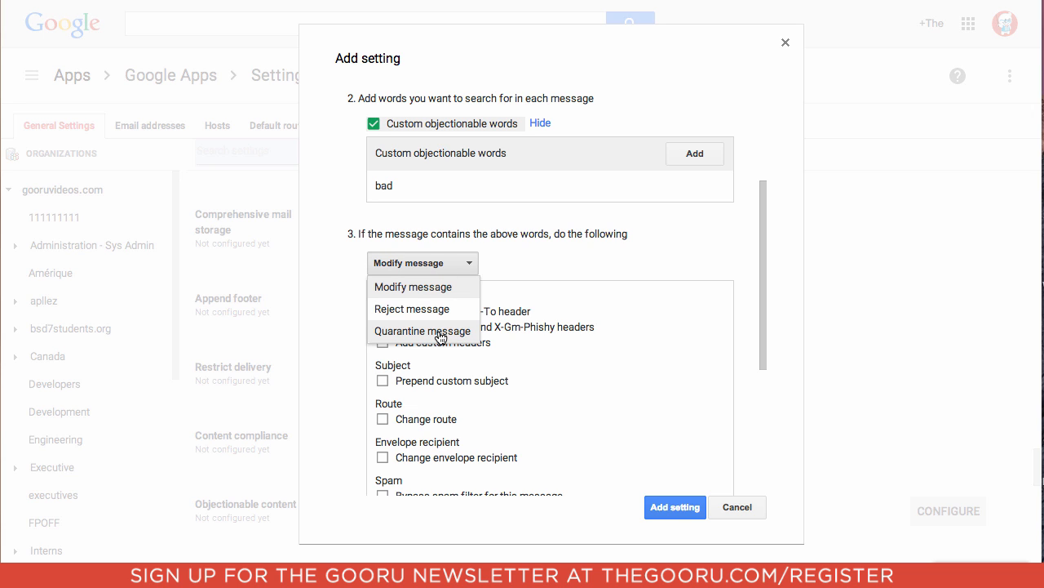
- Set the action to Quarantine message in the Default quarantine, add the rule and save changes
{"action": "left_click", "coordinate": [421, 330]}
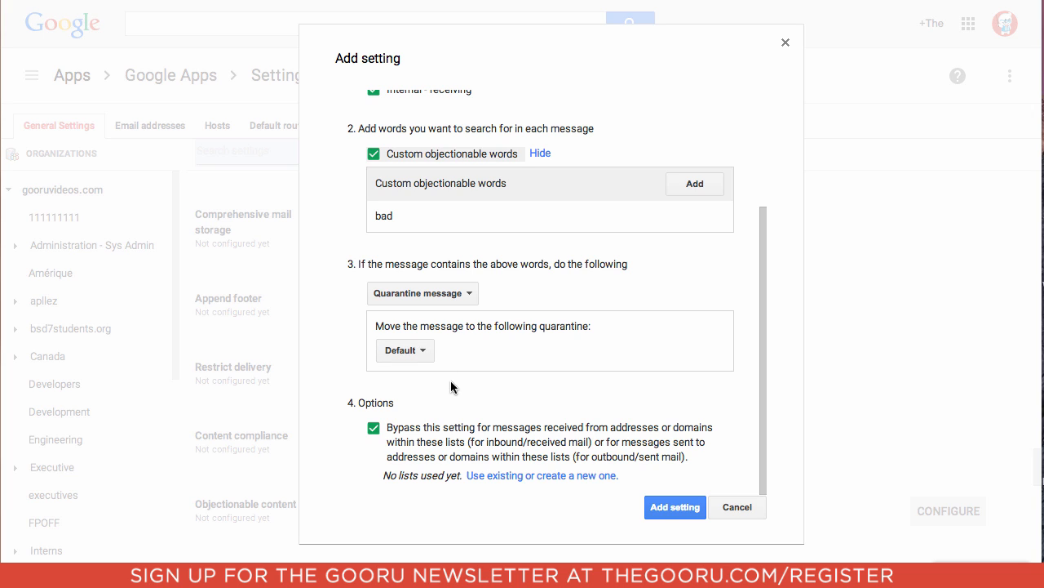
{"action": "mouse_move", "coordinate": [442, 367]}
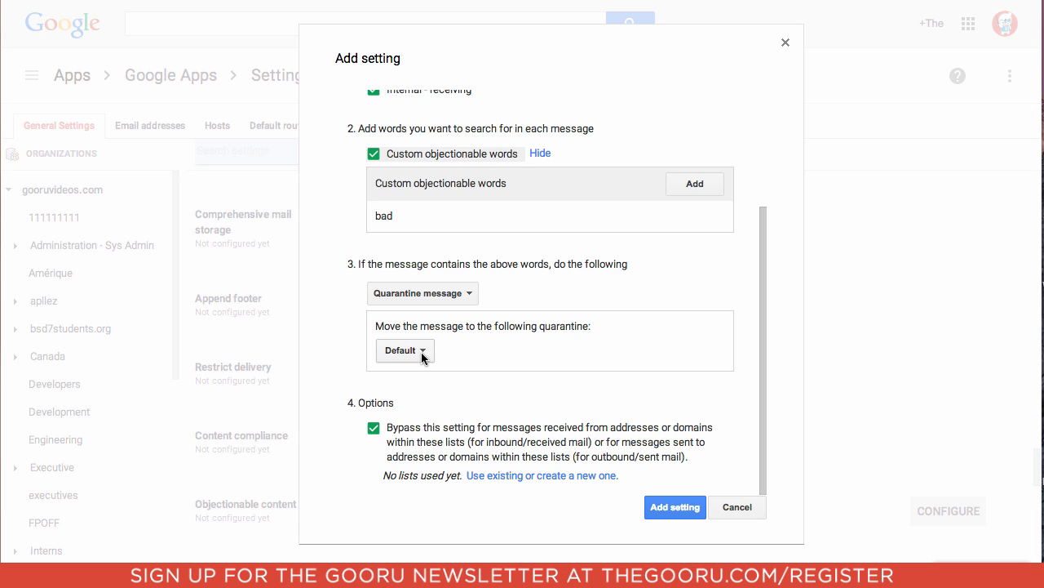
{"action": "mouse_move", "coordinate": [444, 390]}
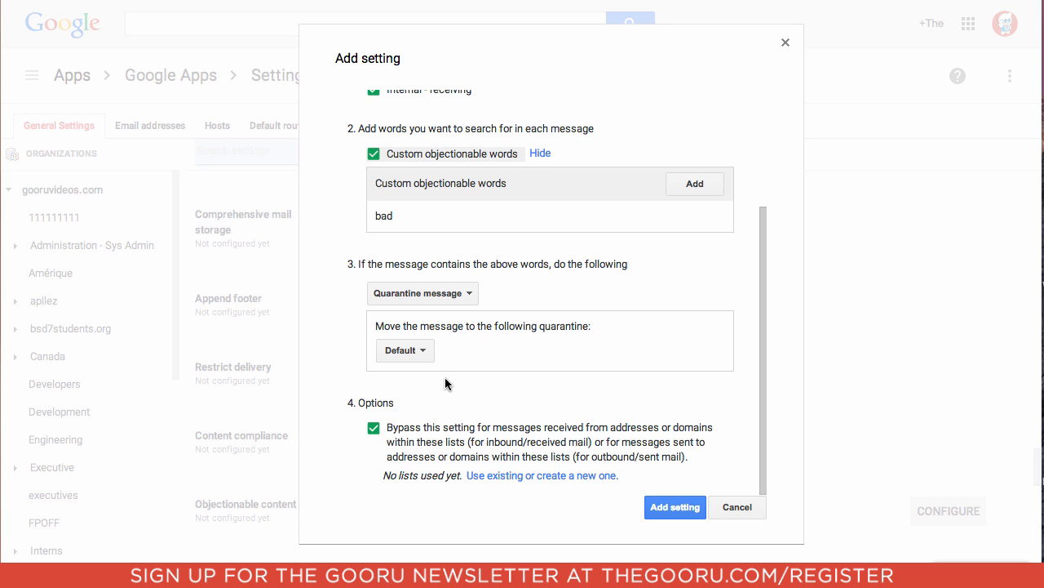
{"action": "left_click", "coordinate": [676, 506]}
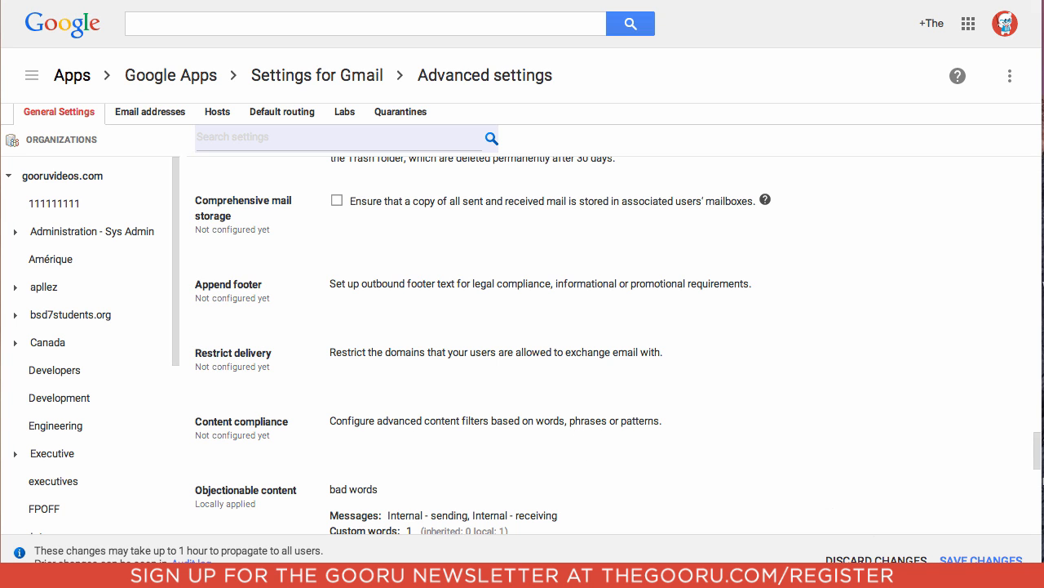
{"action": "left_click", "coordinate": [981, 560]}
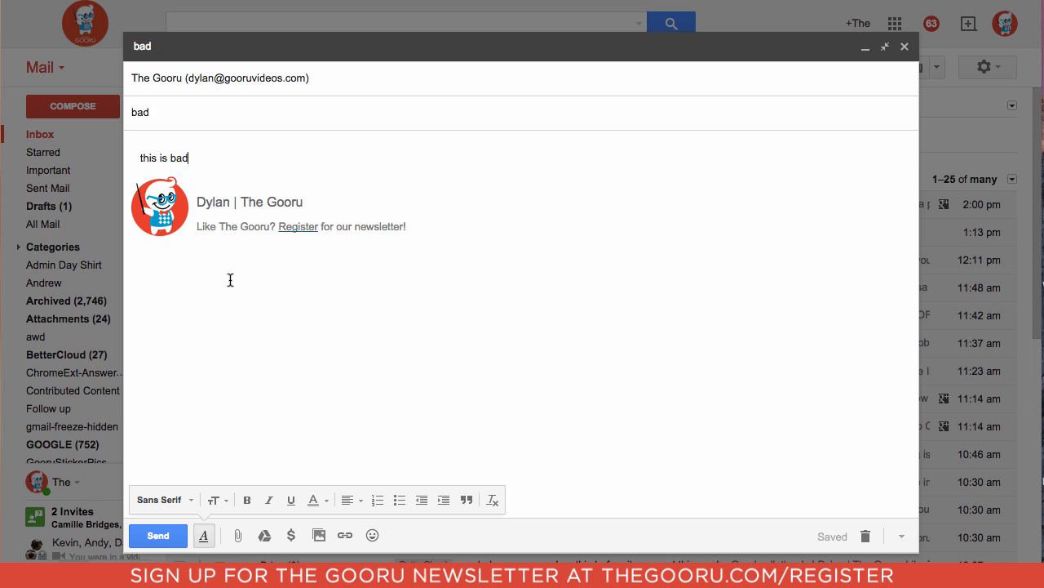
- Send the Gmail test email with subject 'bad' and body 'this is bad'
{"action": "left_click", "coordinate": [157, 536]}
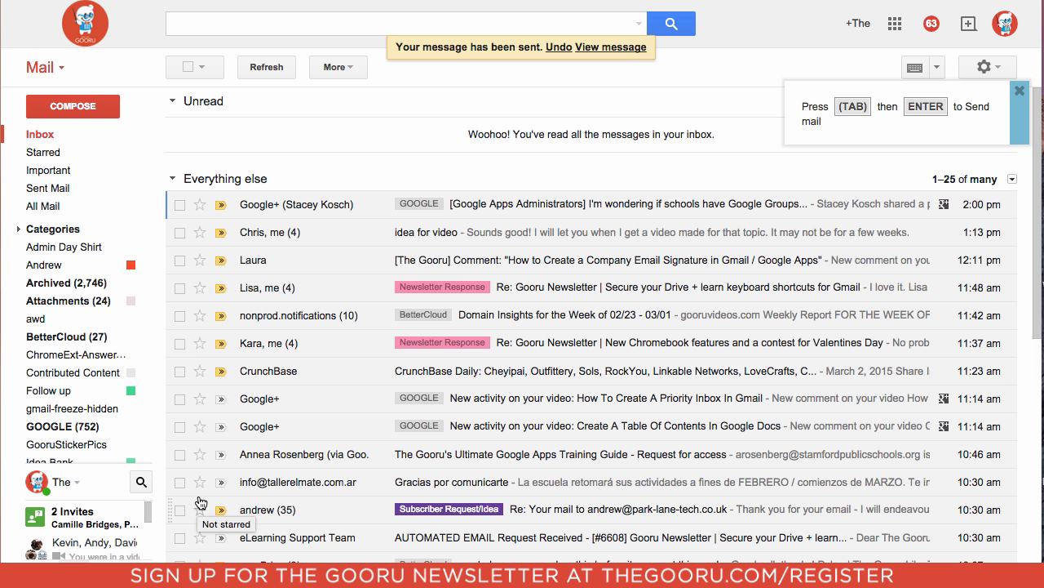
{"action": "mouse_move", "coordinate": [412, 329]}
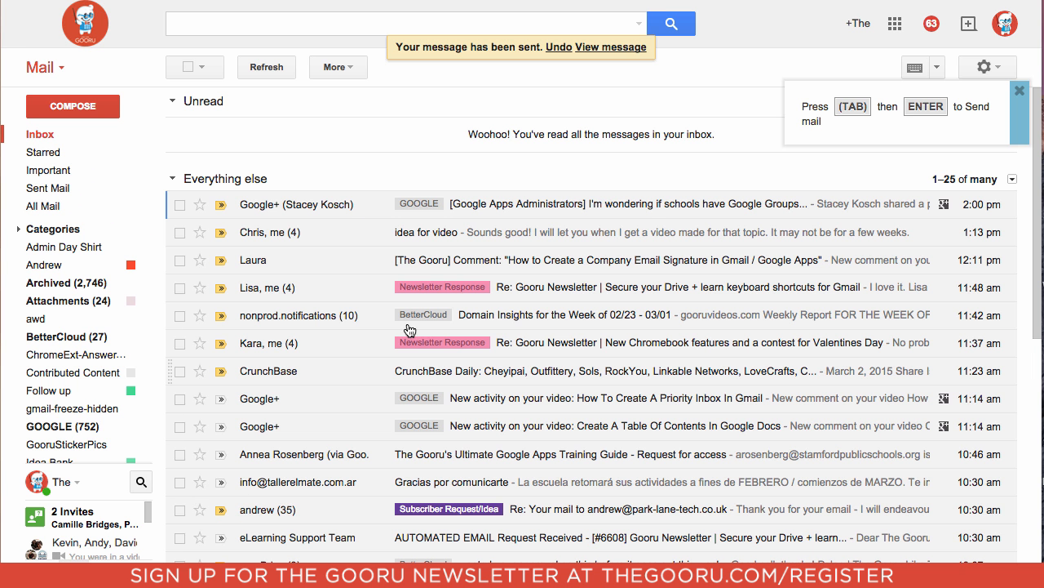
{"action": "left_click", "coordinate": [1018, 90]}
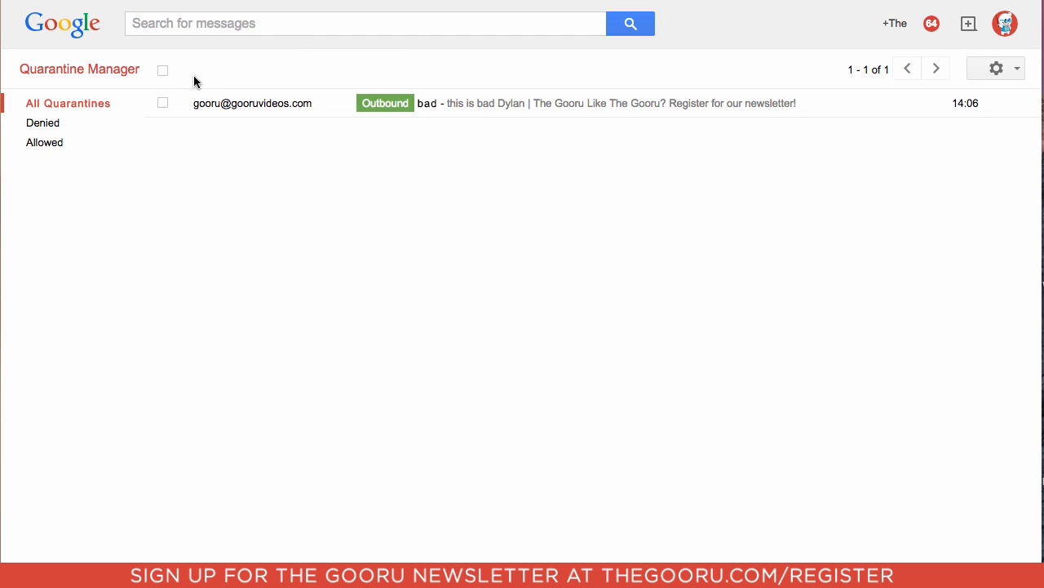
{"action": "mouse_move", "coordinate": [178, 104]}
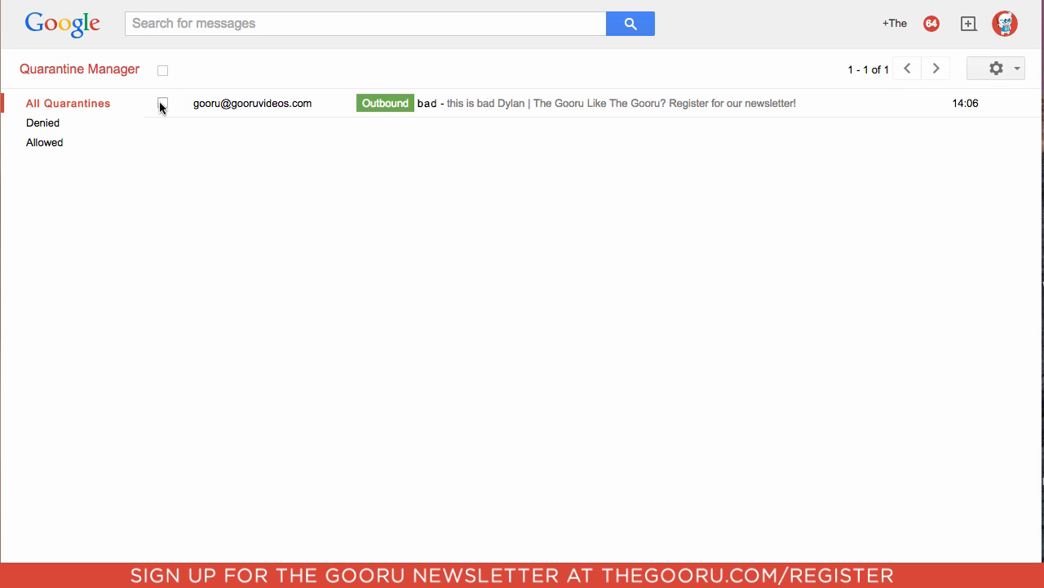
- Select the quarantined 'bad' message in All Quarantines and Allow it
{"action": "left_click", "coordinate": [163, 103]}
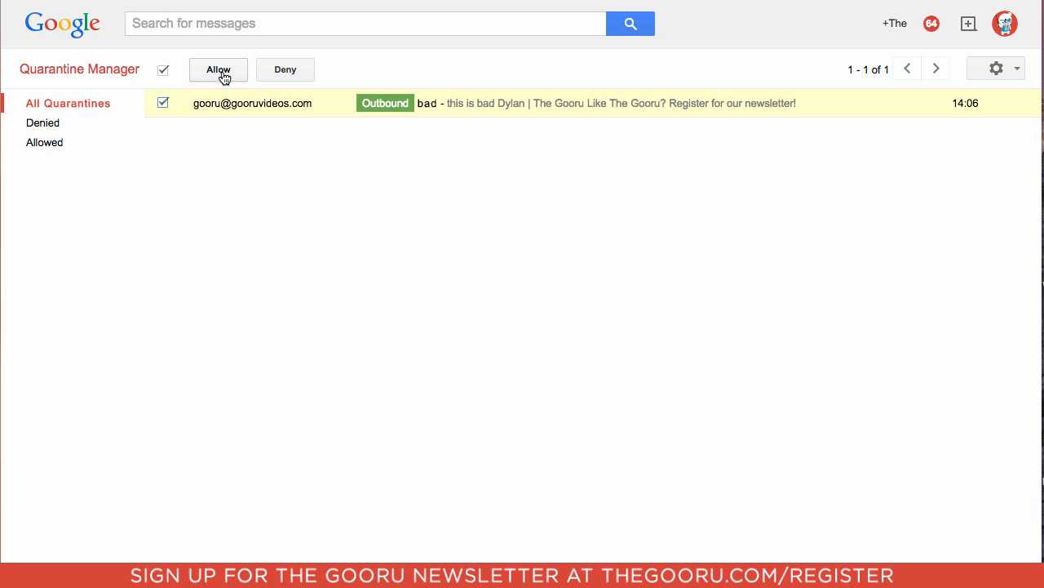
{"action": "mouse_move", "coordinate": [286, 73]}
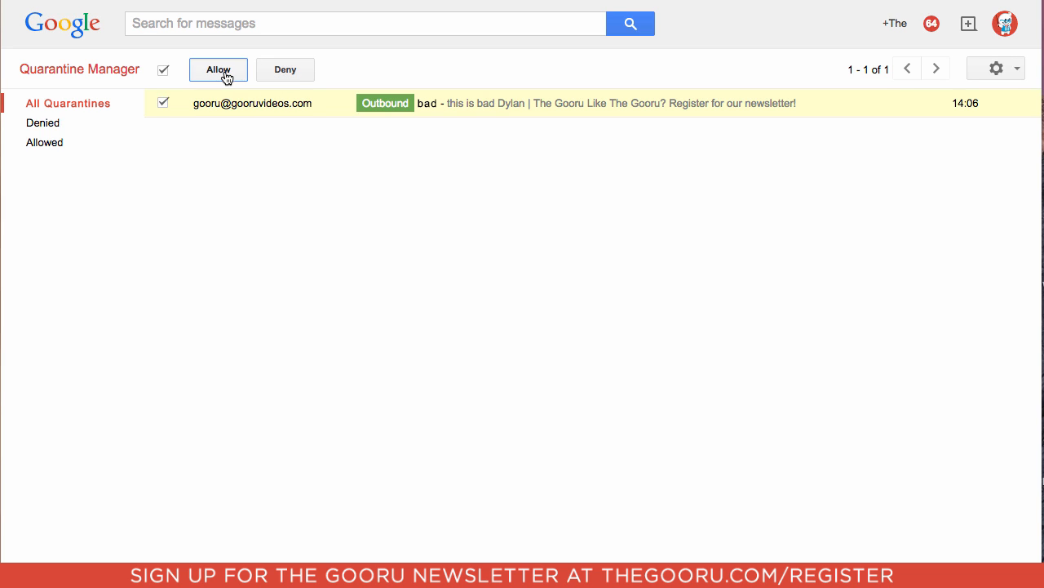
{"action": "left_click", "coordinate": [219, 69]}
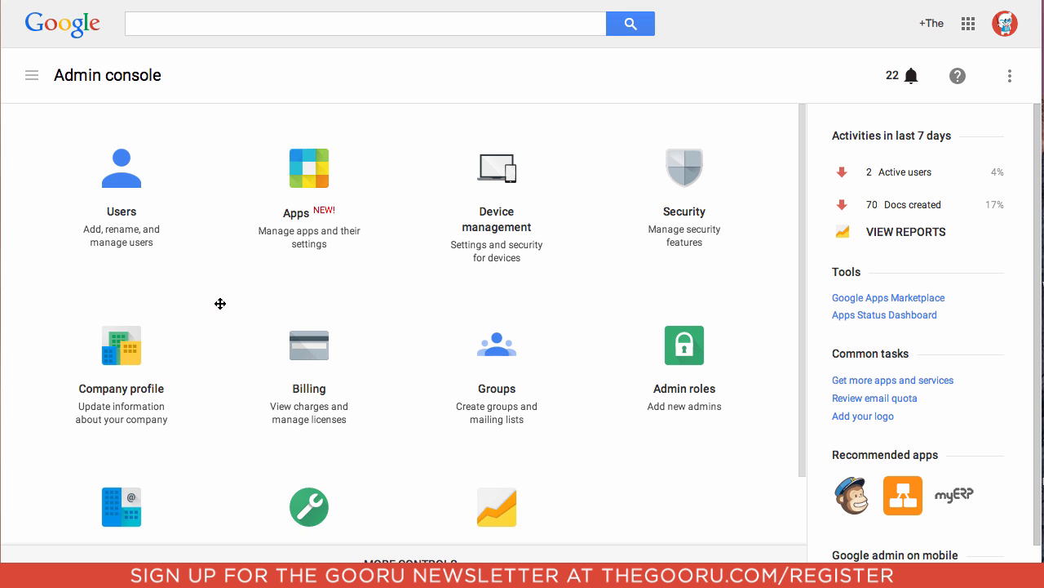
{"action": "mouse_move", "coordinate": [274, 250]}
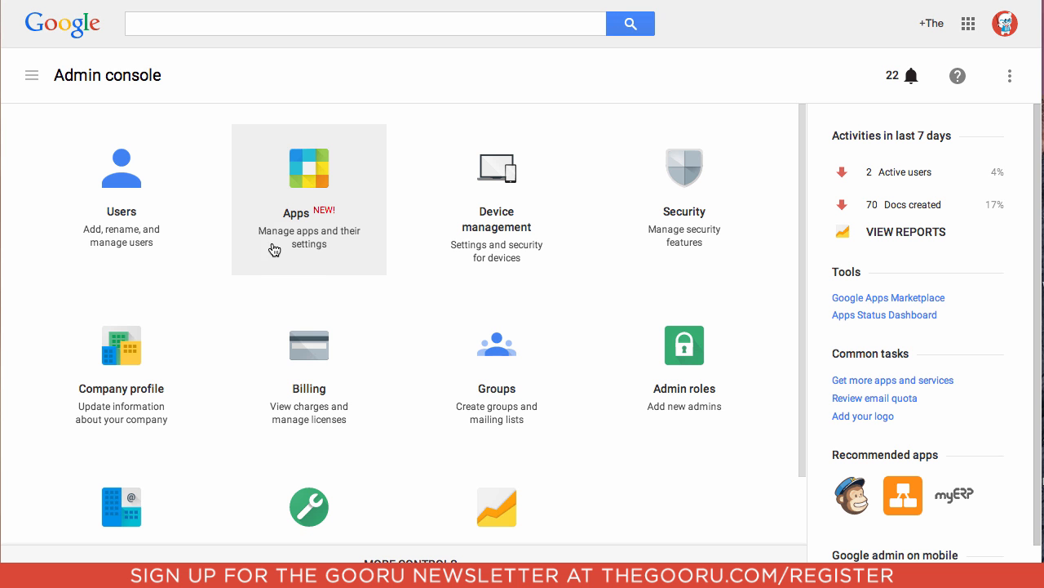
- Return via Apps > Google Apps > Gmail to the Manage quarantines list showing only Default
{"action": "left_click", "coordinate": [308, 200]}
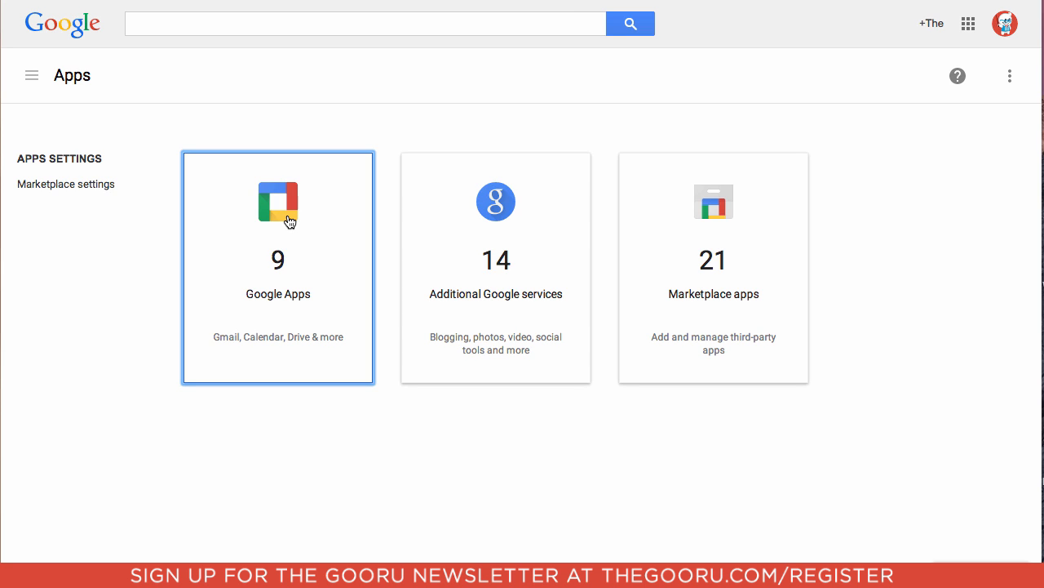
{"action": "left_click", "coordinate": [277, 268]}
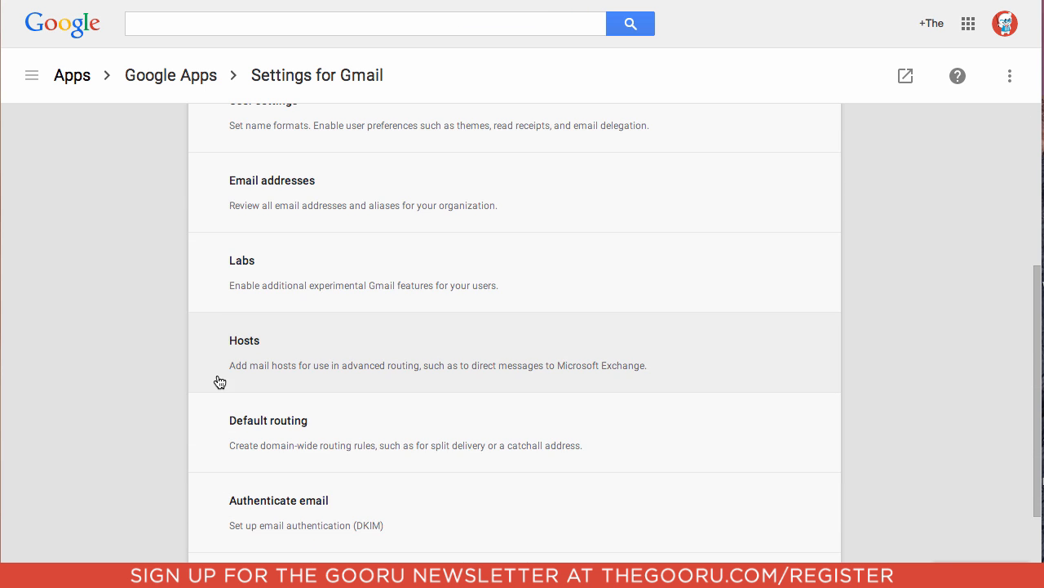
{"action": "scroll", "scroll_direction": "down", "scroll_amount": 3}
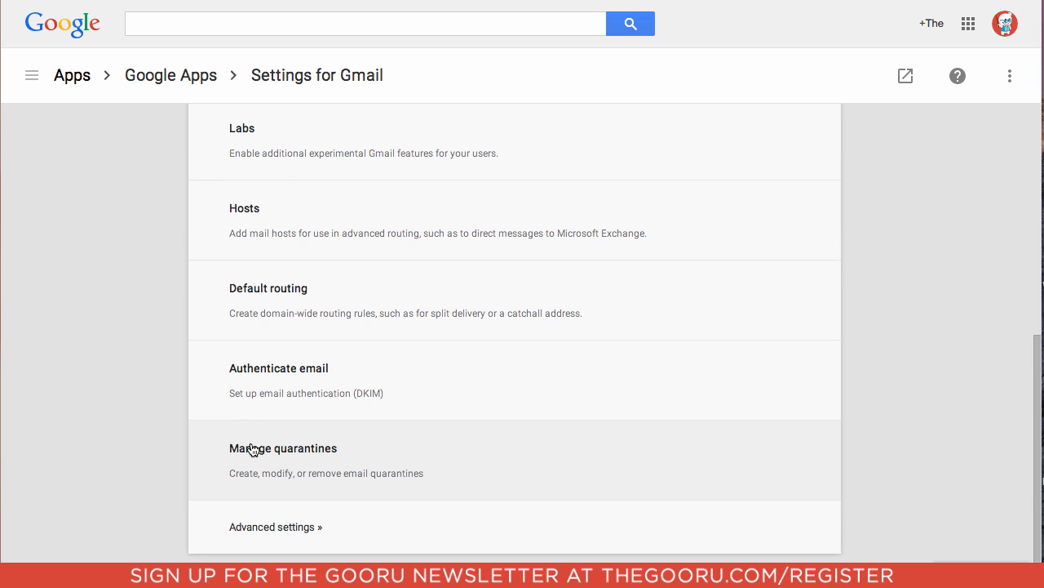
{"action": "left_click", "coordinate": [274, 526]}
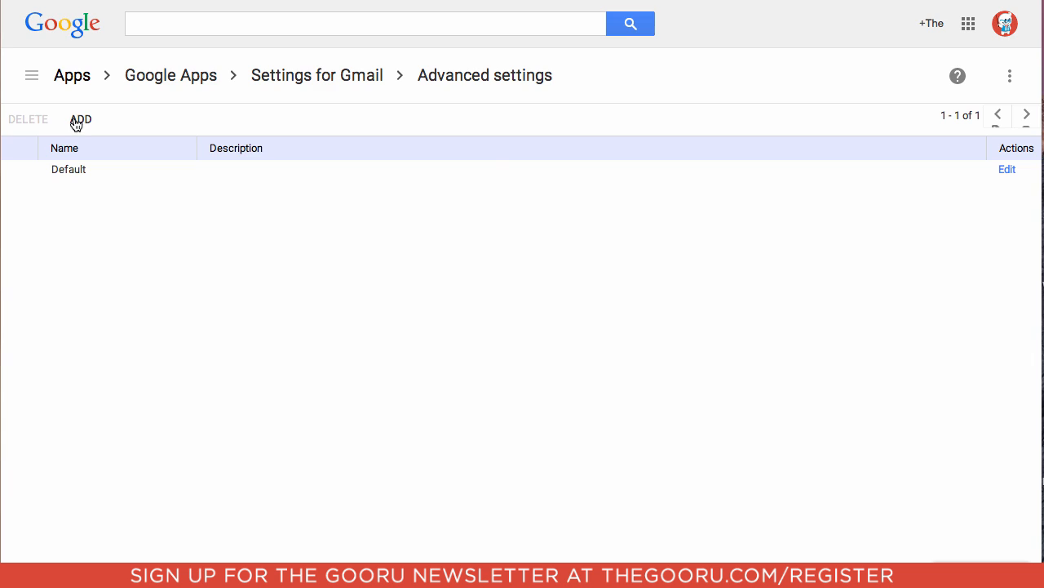
- Add a quarantine named 'objectionable content' with description 'bad words' and save it
{"action": "left_click", "coordinate": [80, 119]}
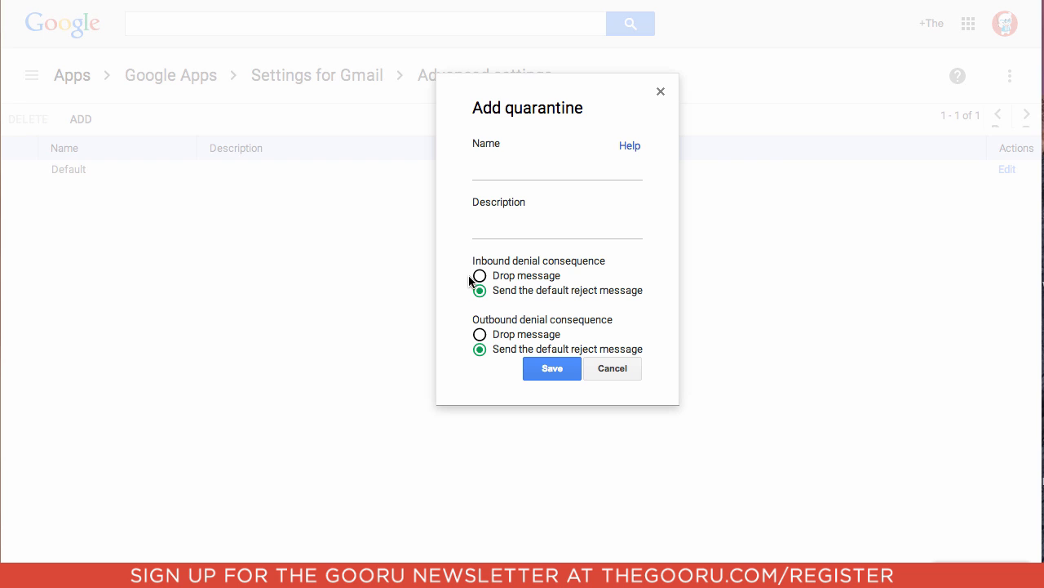
{"action": "mouse_move", "coordinate": [473, 294]}
{"action": "type", "text": "bad words"}
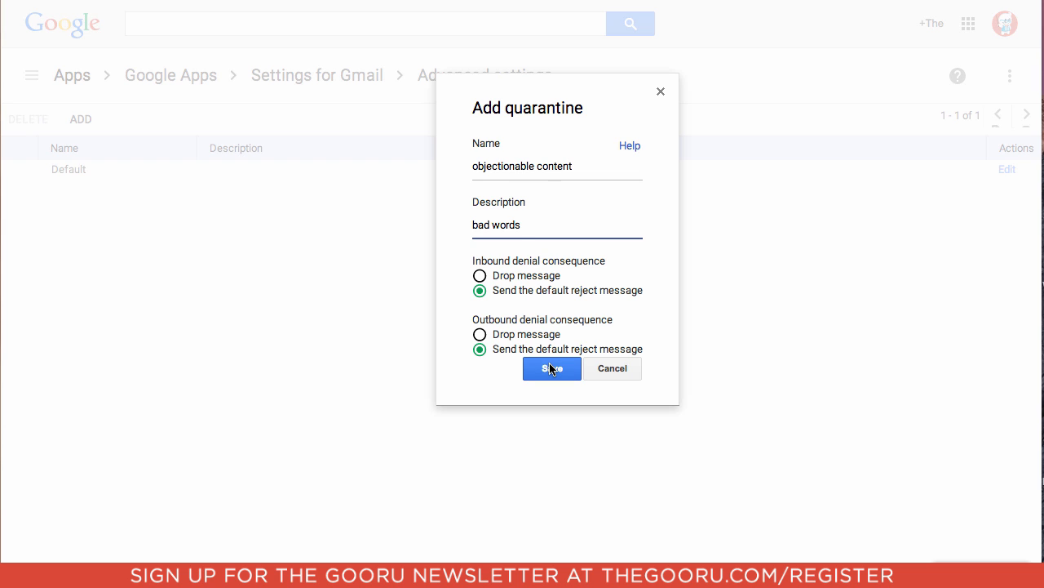
{"action": "left_click", "coordinate": [551, 369]}
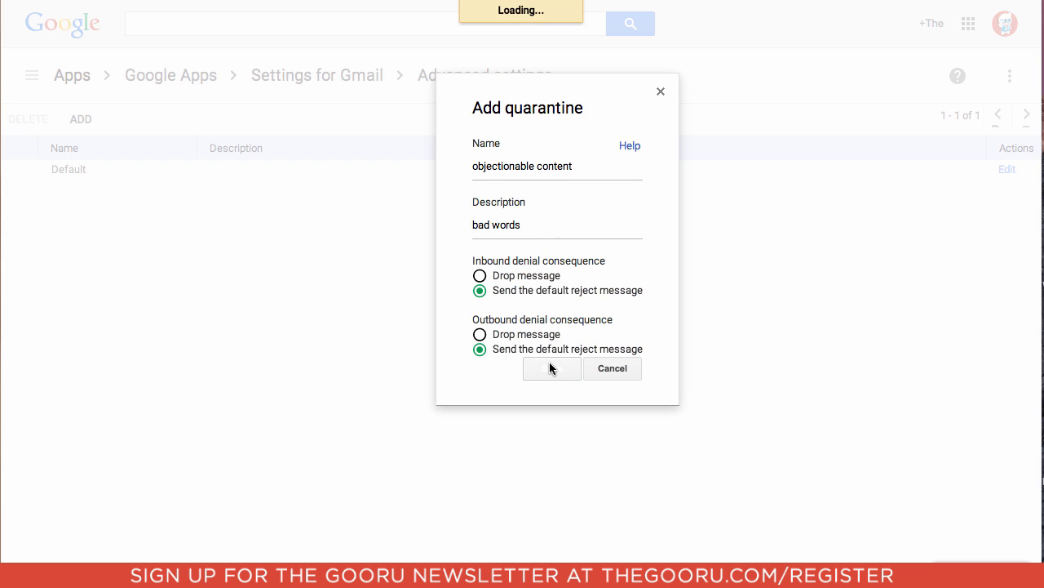
{"action": "left_click", "coordinate": [552, 369]}
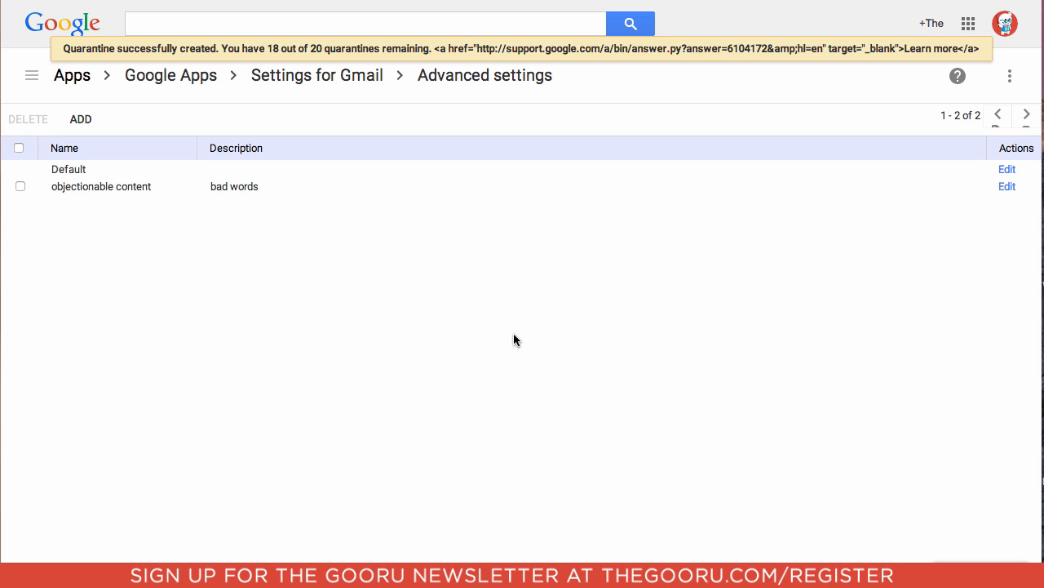